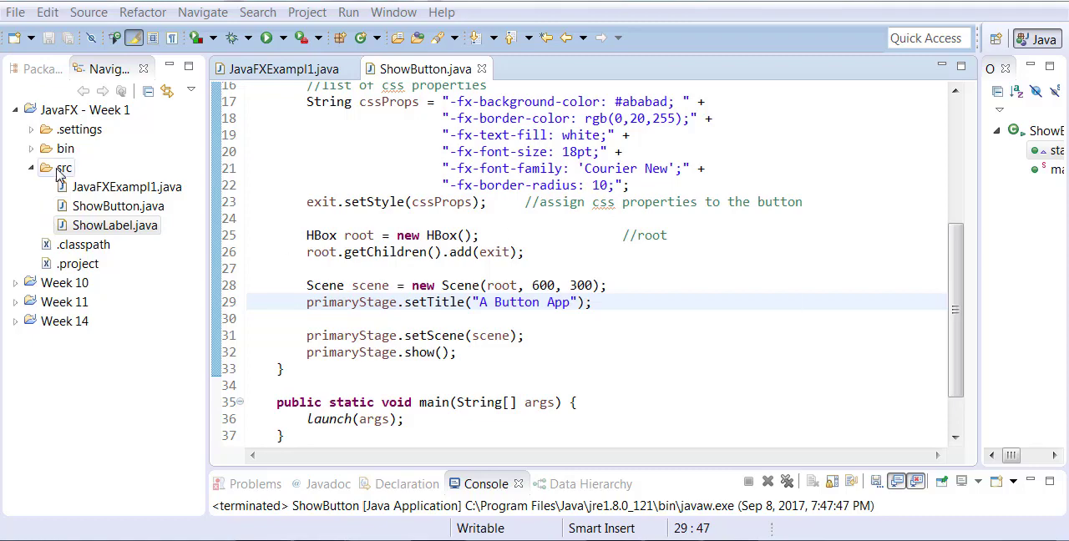
- Create a new untitled text file from the src folder's context menu
right_click(63, 167)
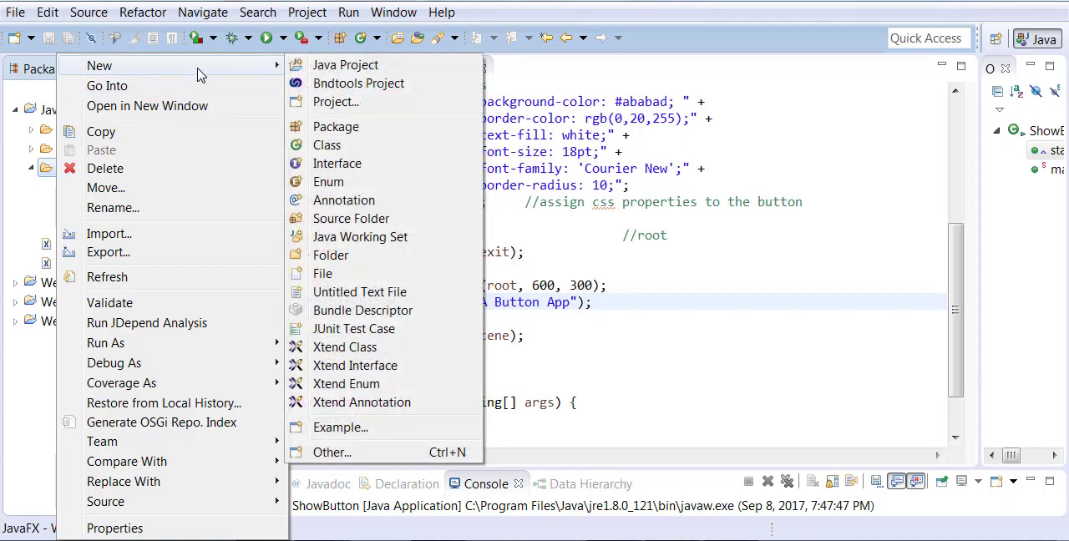
mouse_move(322, 274)
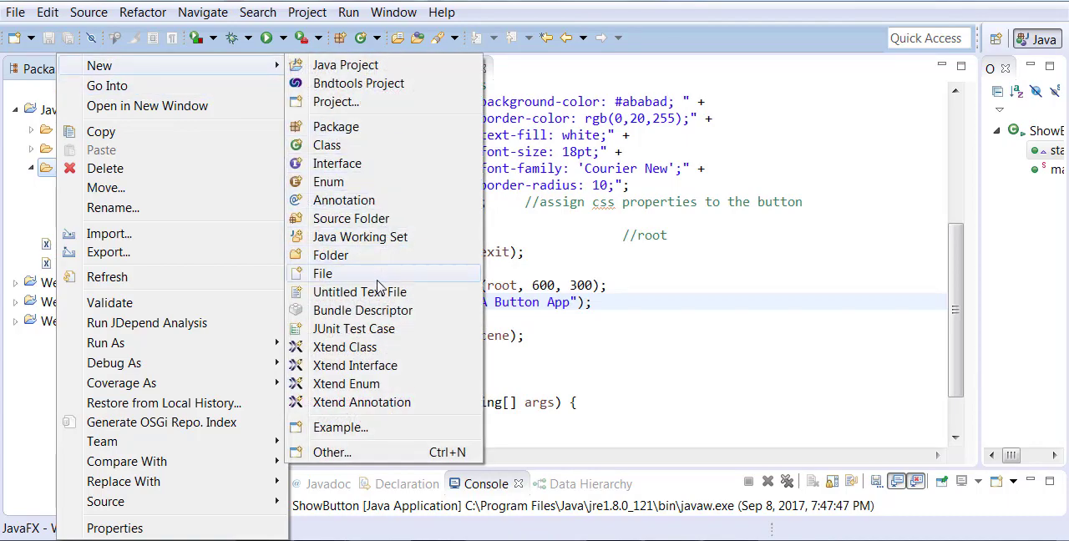
mouse_move(359, 291)
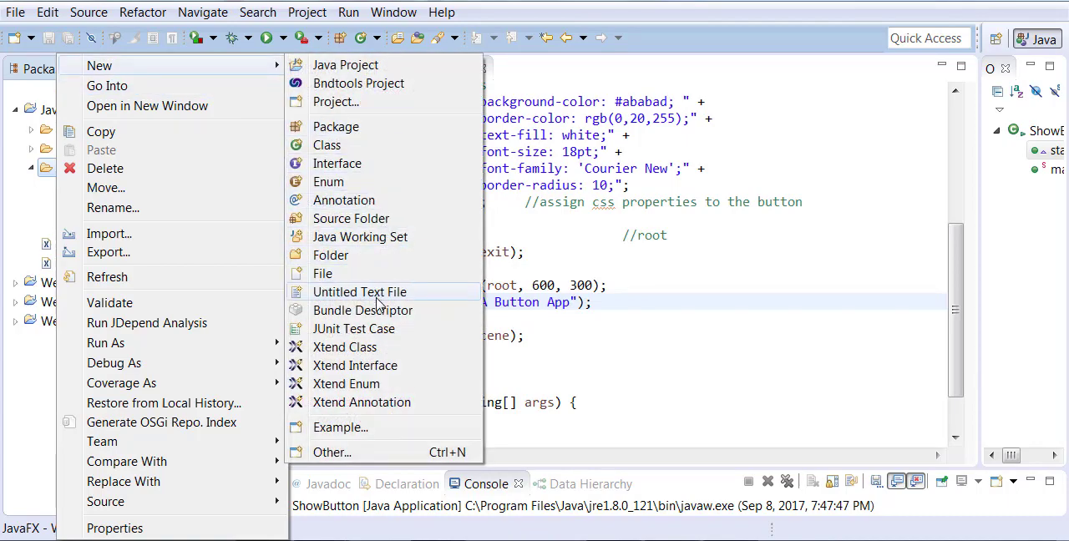
click(359, 291)
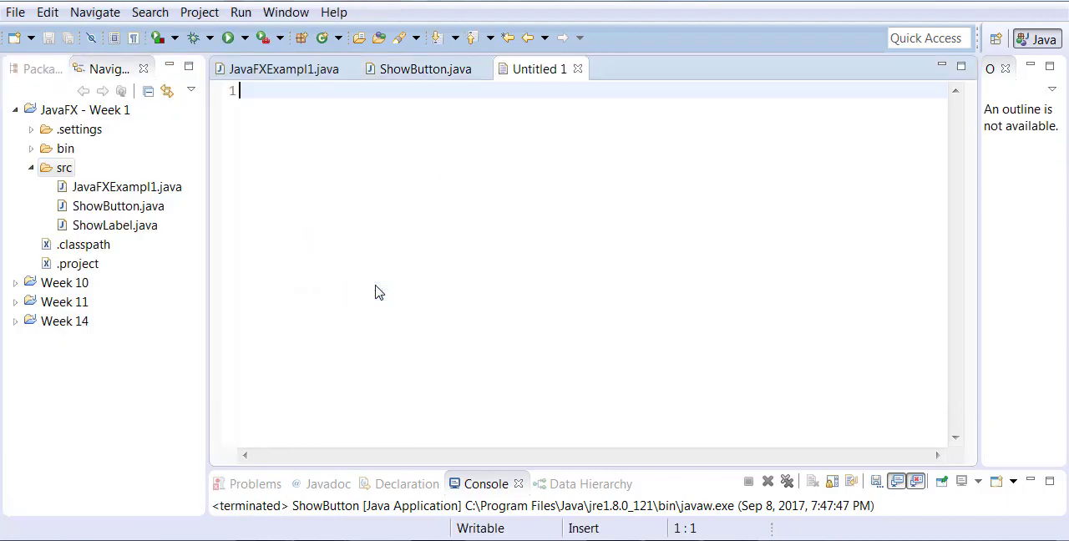
mouse_move(467, 108)
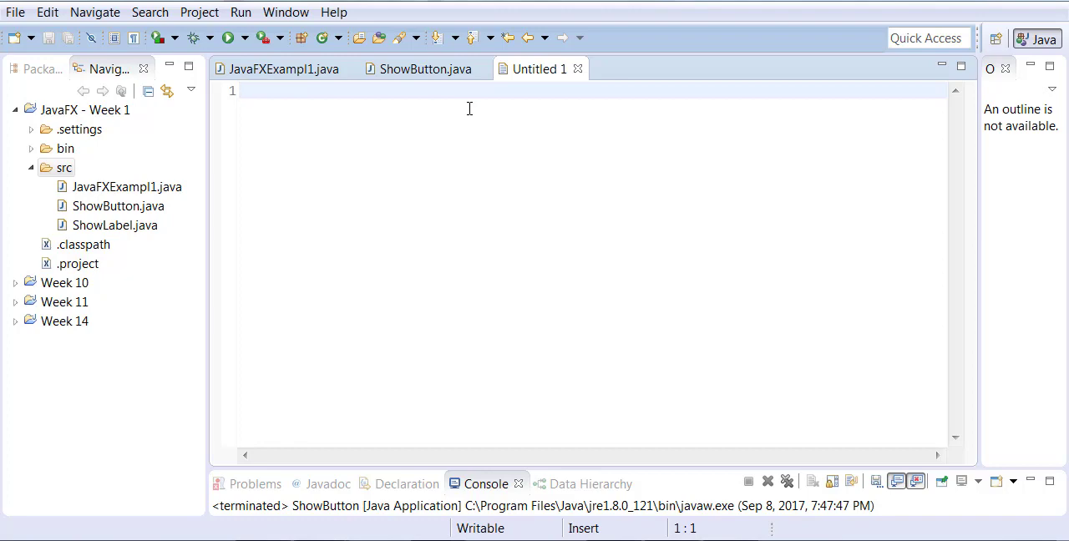
mouse_move(425, 68)
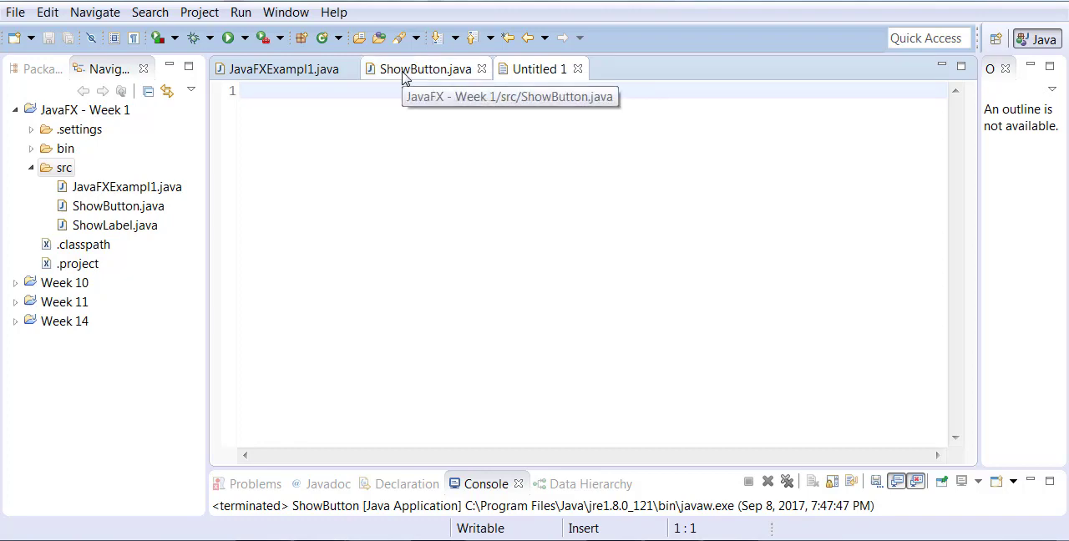
- Copy the six cssProps button properties from ShowButton.java into the untitled file
click(425, 69)
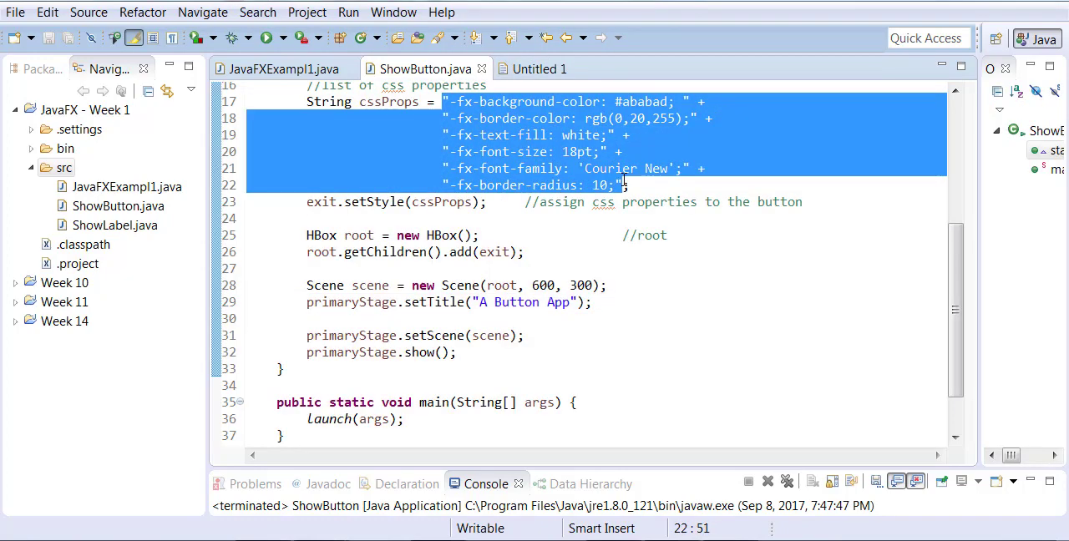
click(539, 68)
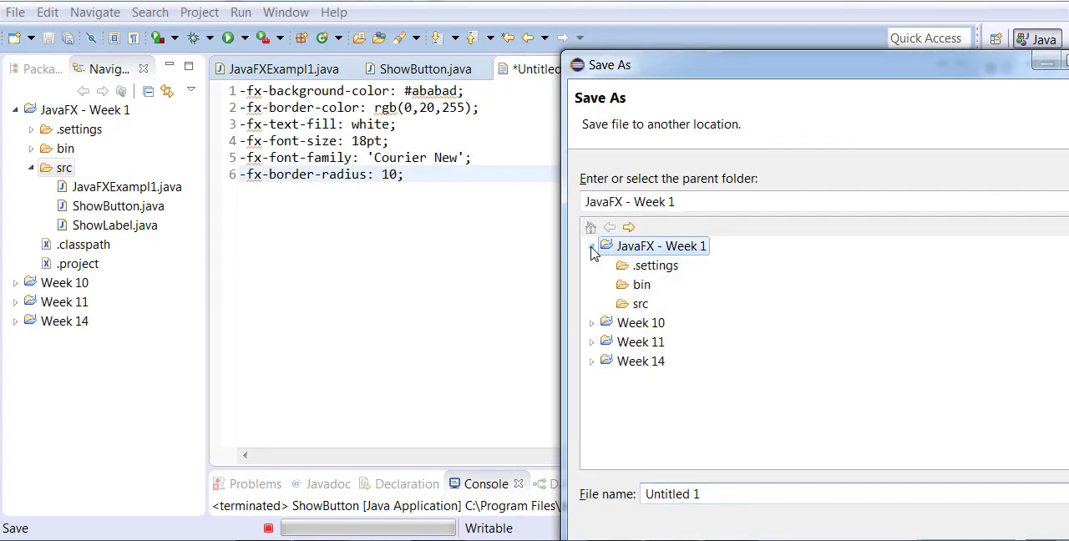
- Save the file as myFXStyles.css in the project's src folder
click(642, 304)
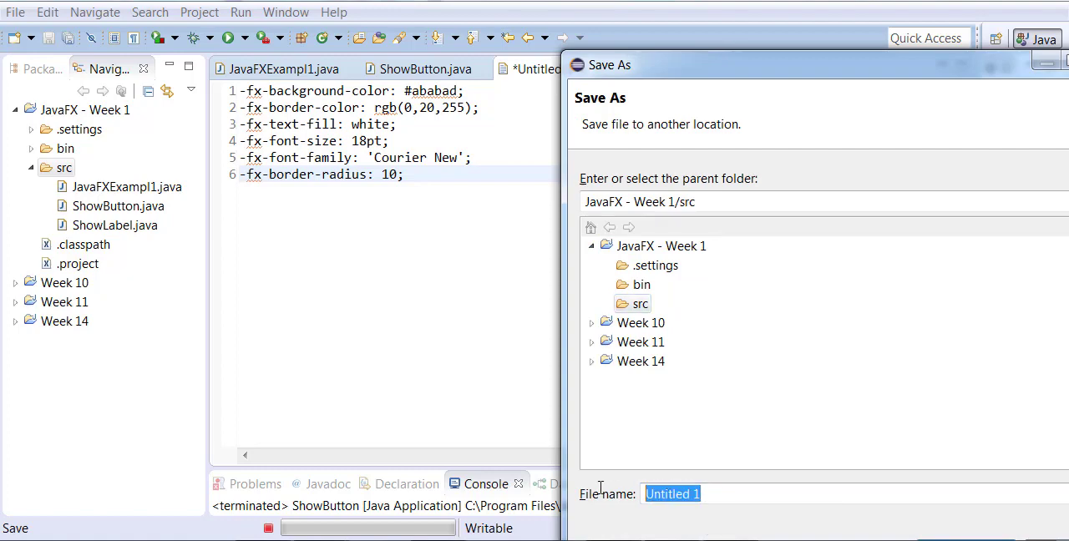
text(myFXStyles.)
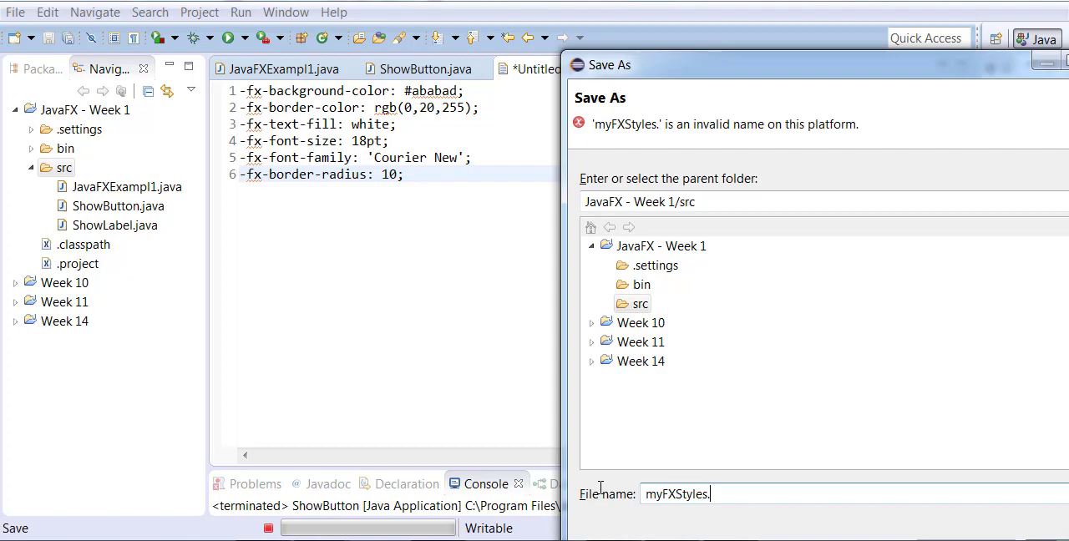
text(css)
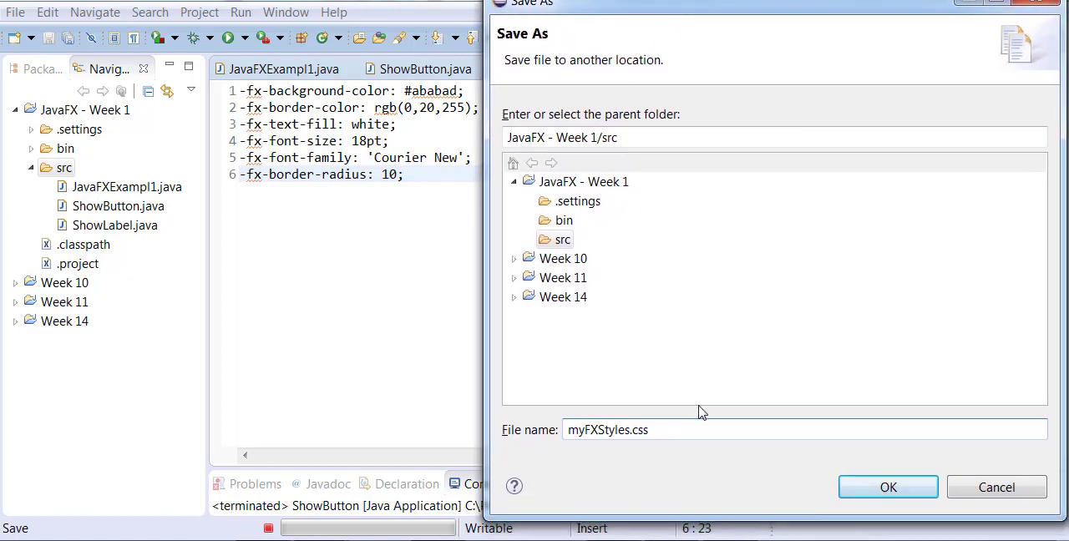
mouse_move(974, 538)
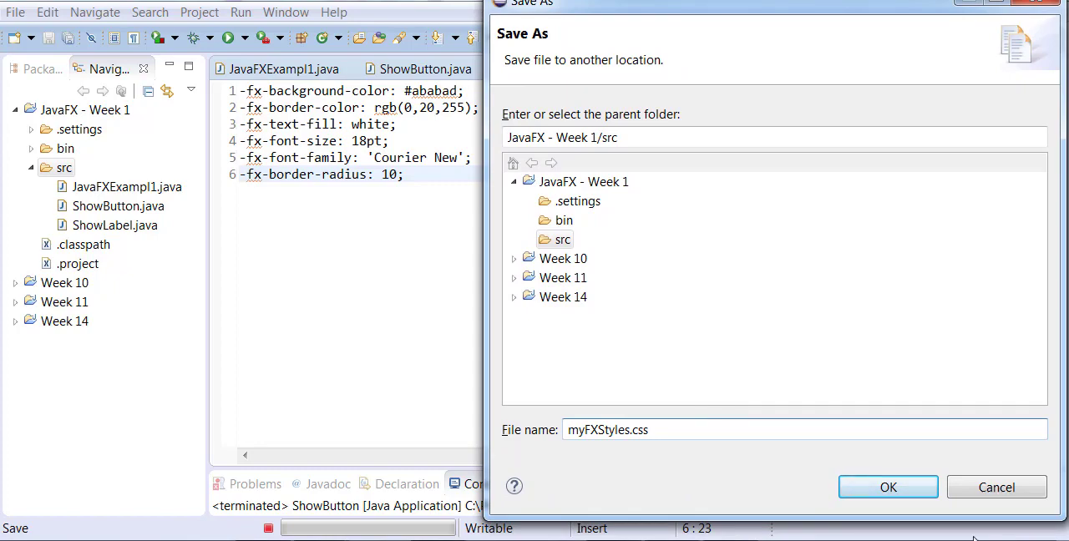
click(888, 488)
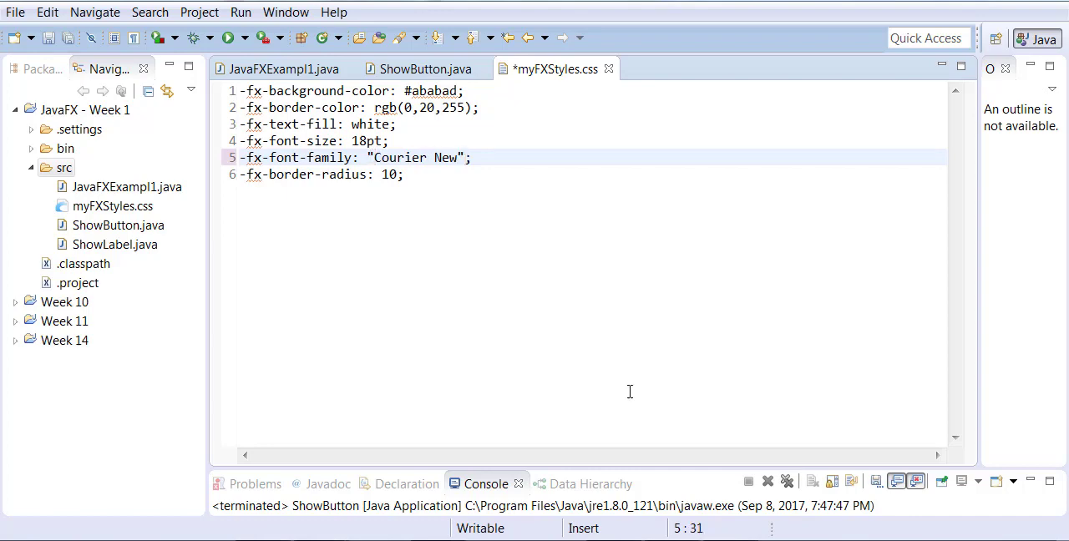
- Wrap the properties in an #exit { … } rule block and save myFXStyles.css
key(ctrl+s)
text({   )
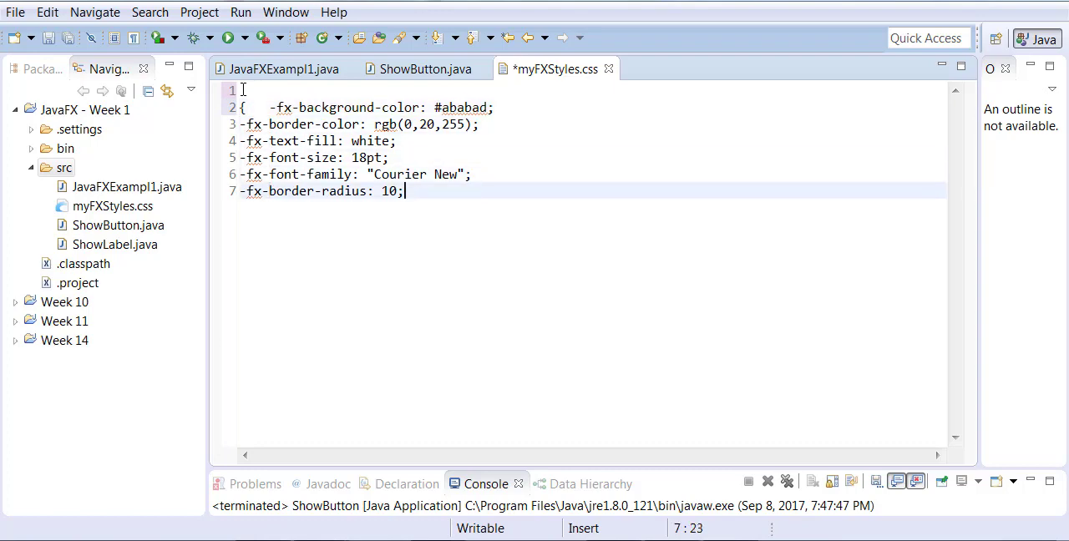
text(})
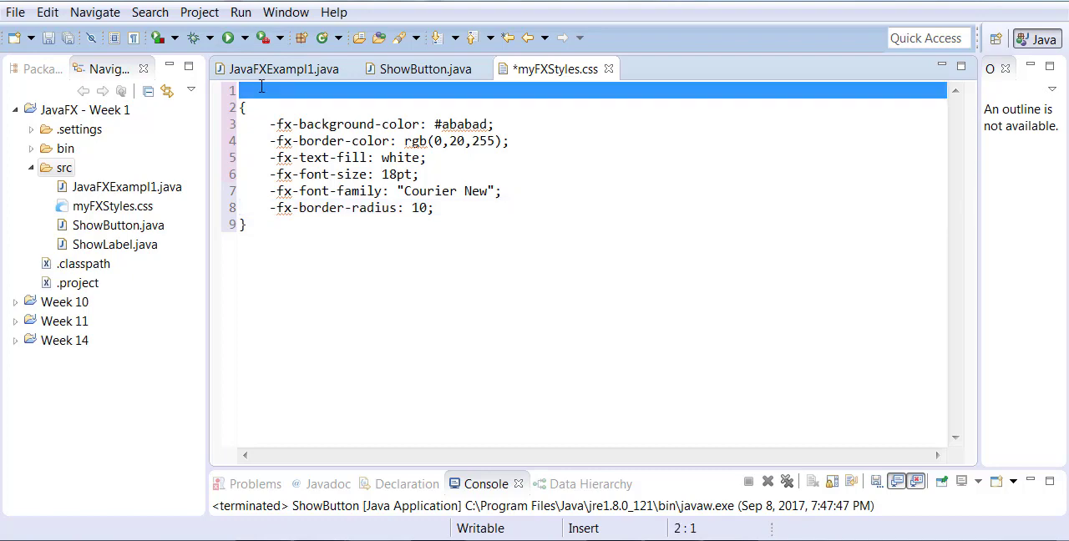
text(#exit)
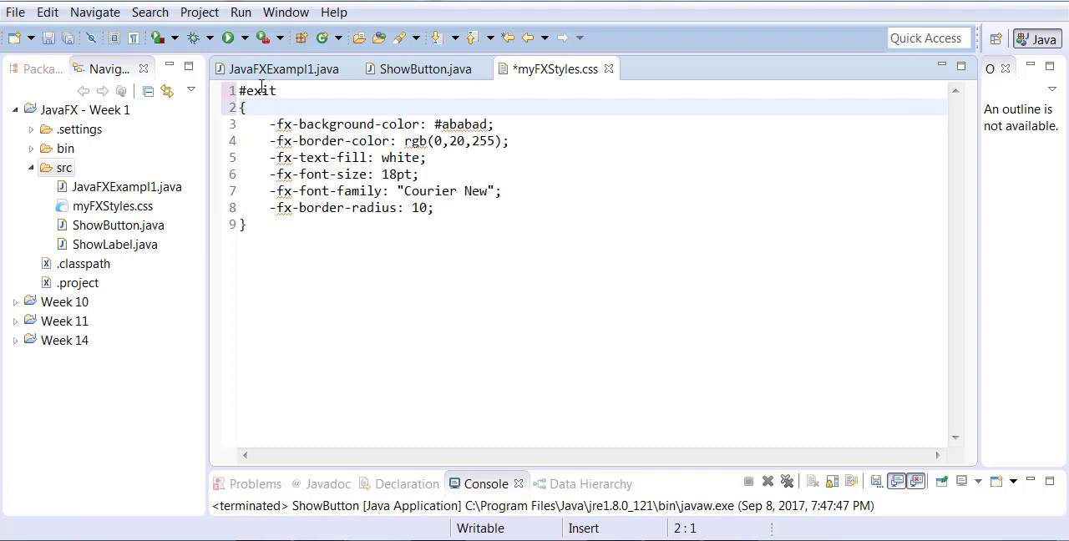
key(ctrl+s)
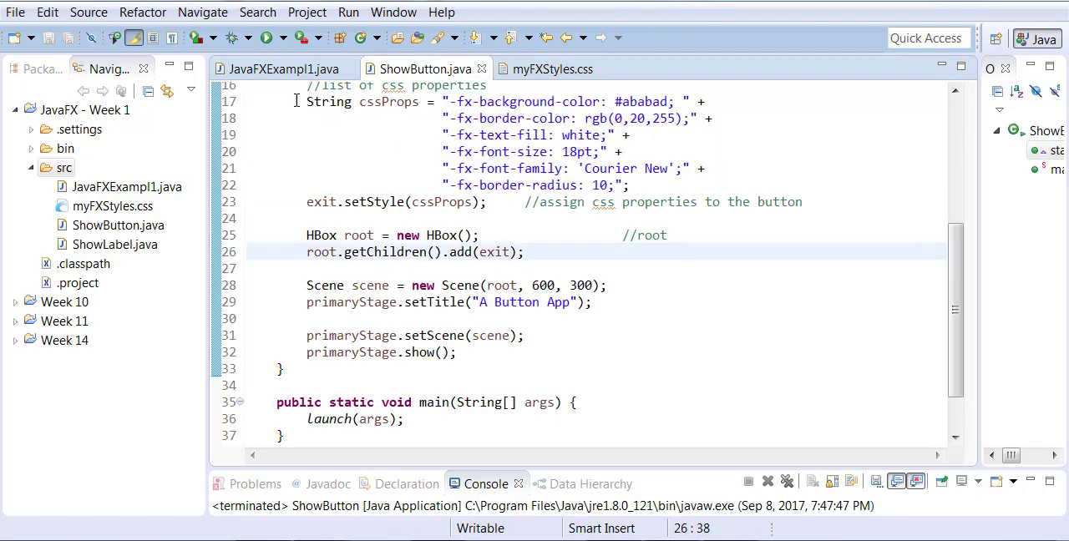
- Delete the inline cssProps string declaration (lines 17–22) from ShowButton.java
drag(308, 100, 627, 184)
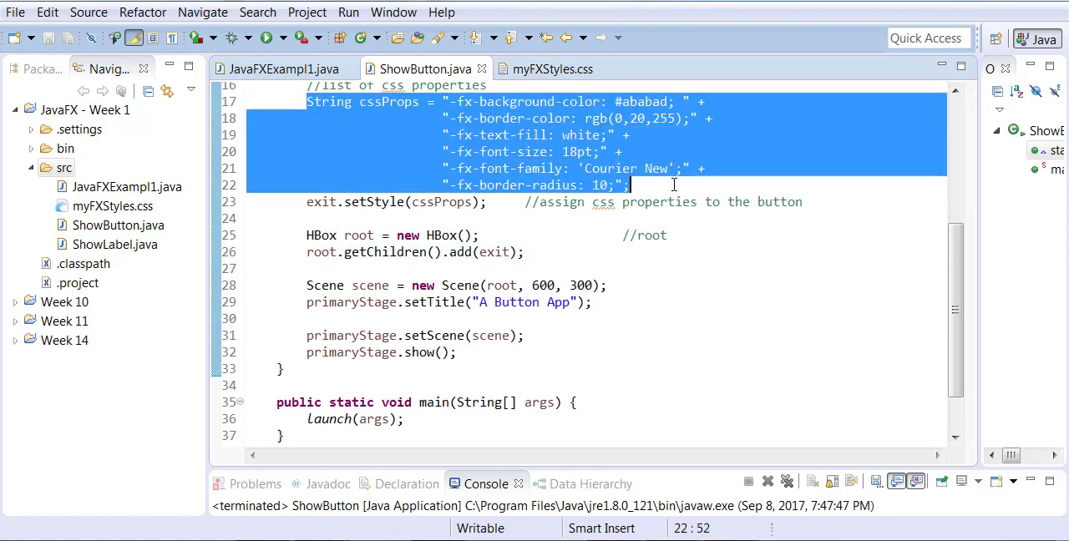
key(Delete)
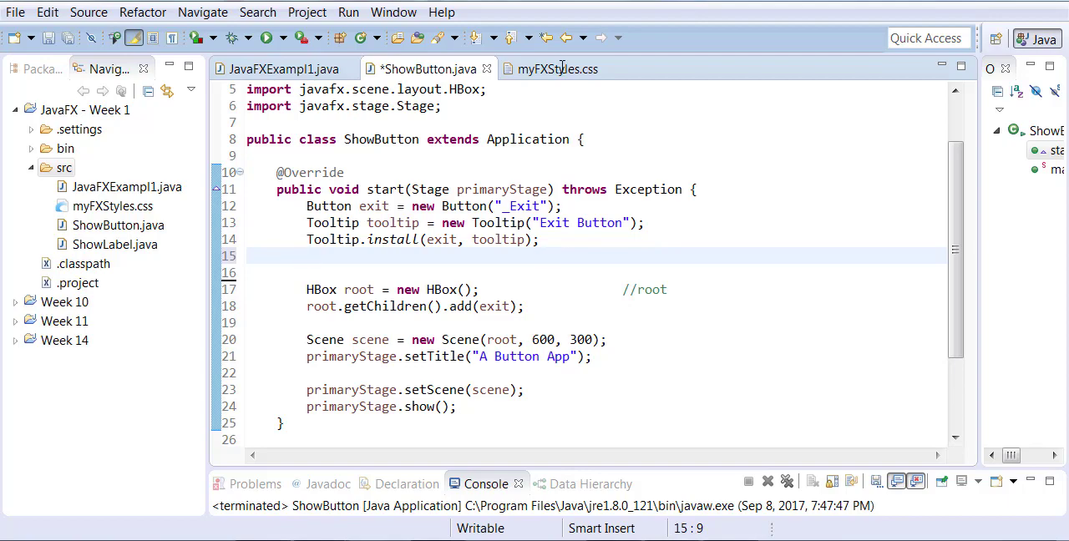
- Add exit.setId("exit"); after the tooltip install to match the #exit rule, and save
click(558, 69)
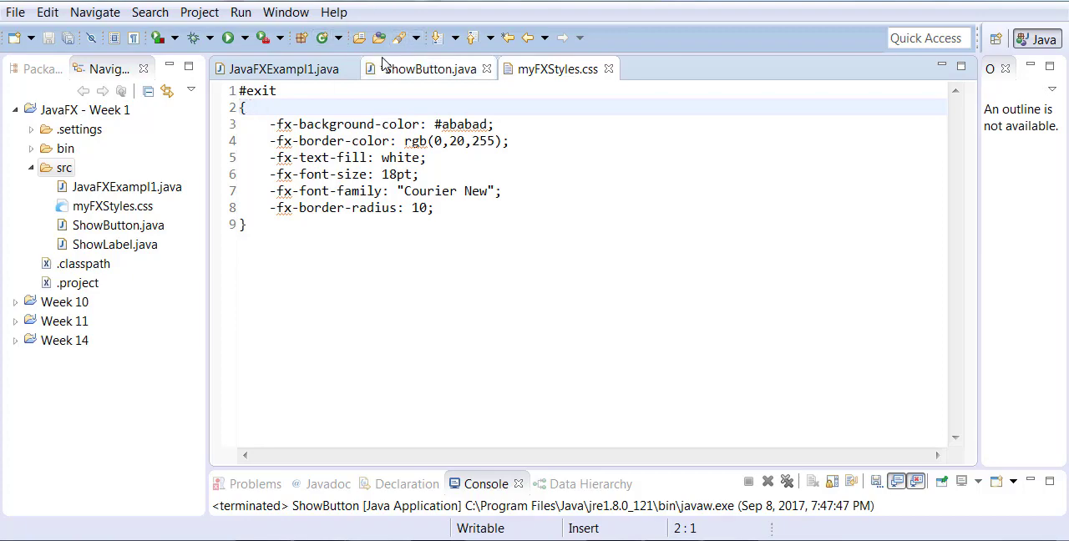
text(exit.se)
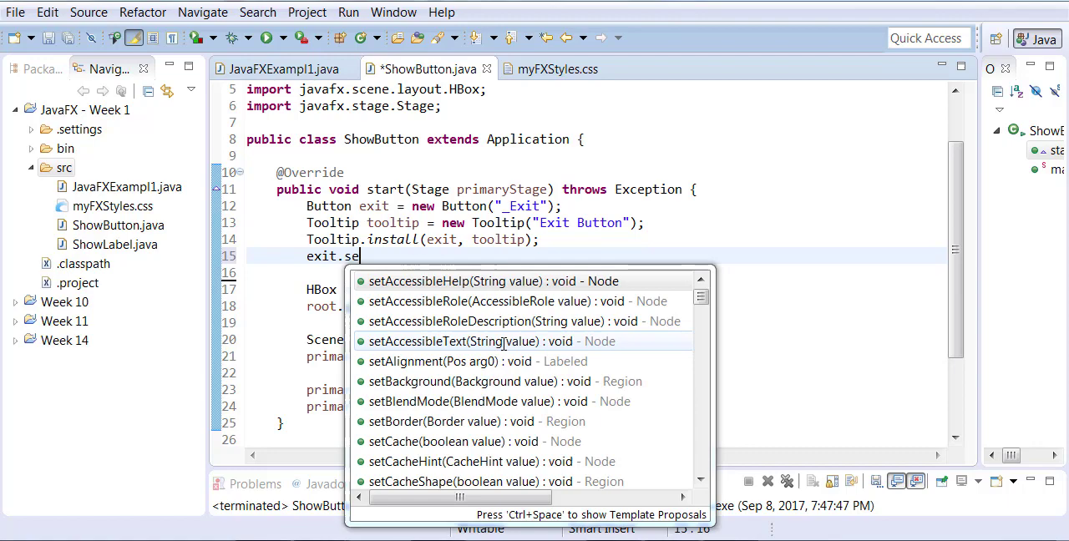
text(Id("exit");)
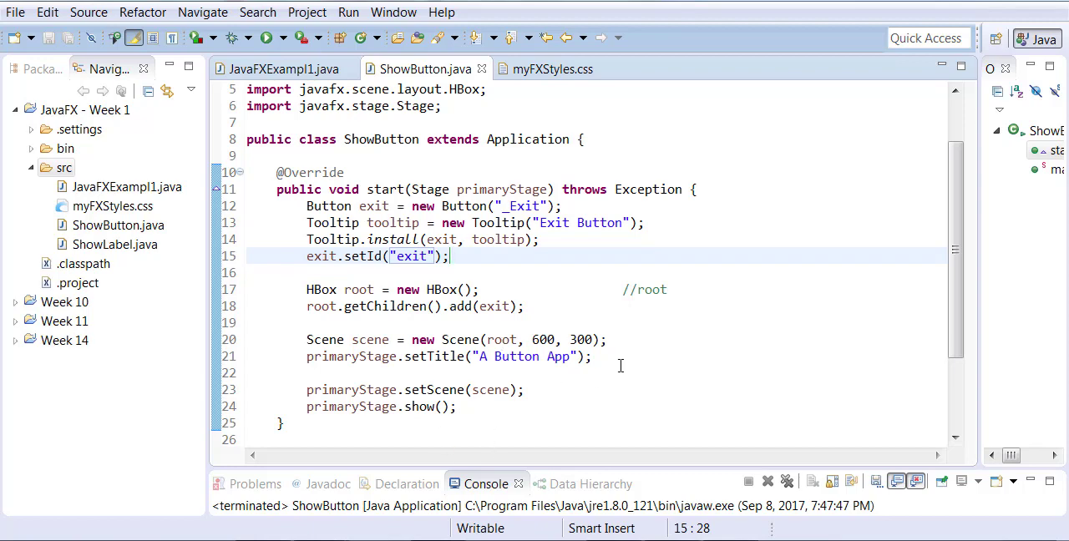
- Add scene.getStylesheets().add("myFXStyles.css"); after the Scene creation and save
click(631, 341)
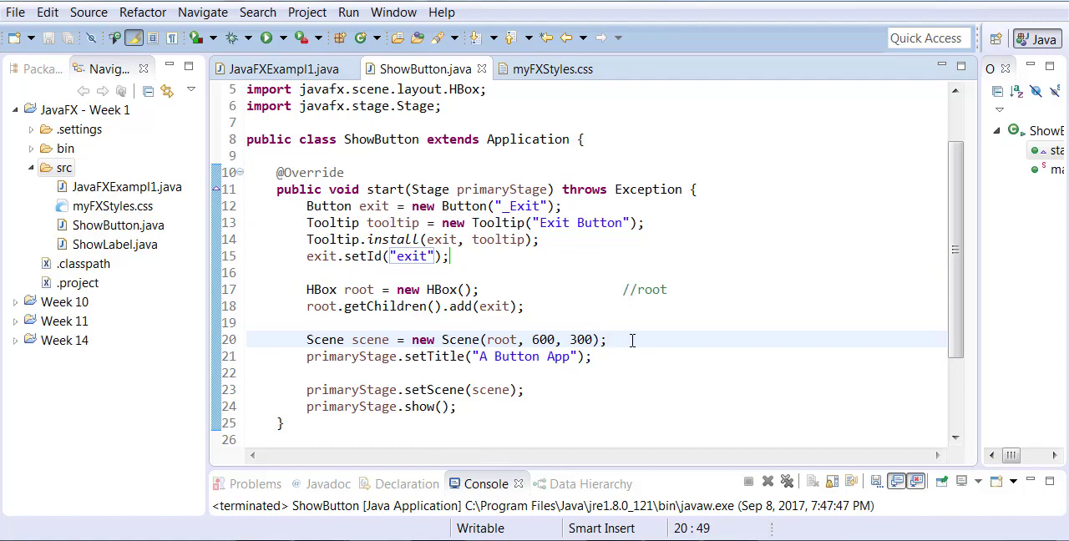
text(scene)
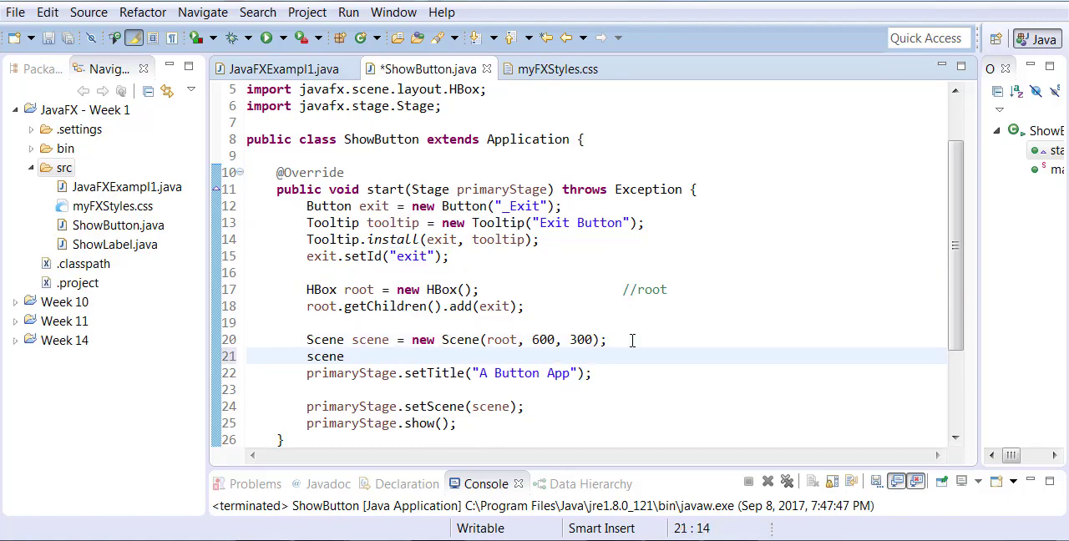
text(.getStylesheets()
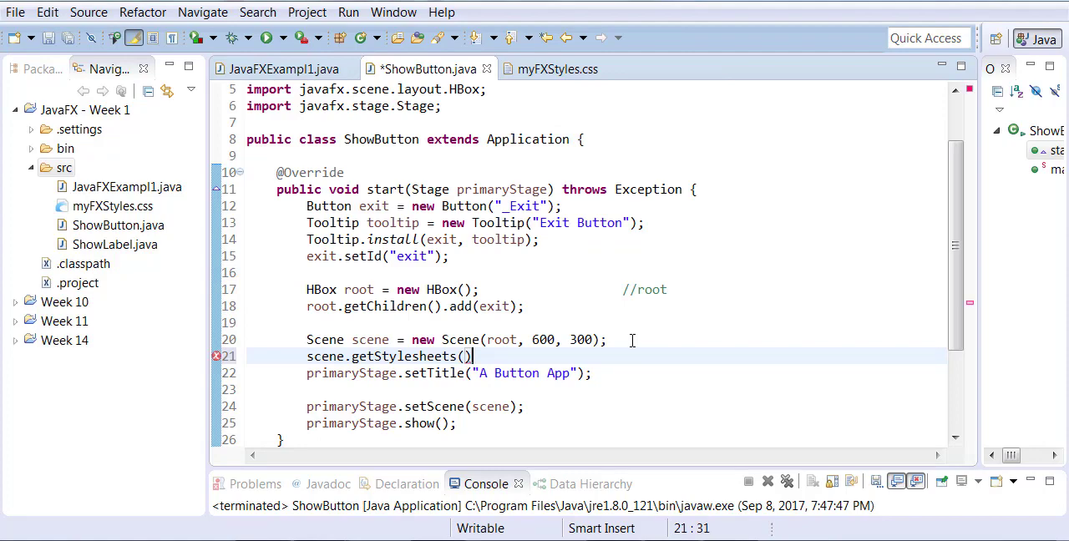
text(.add(")
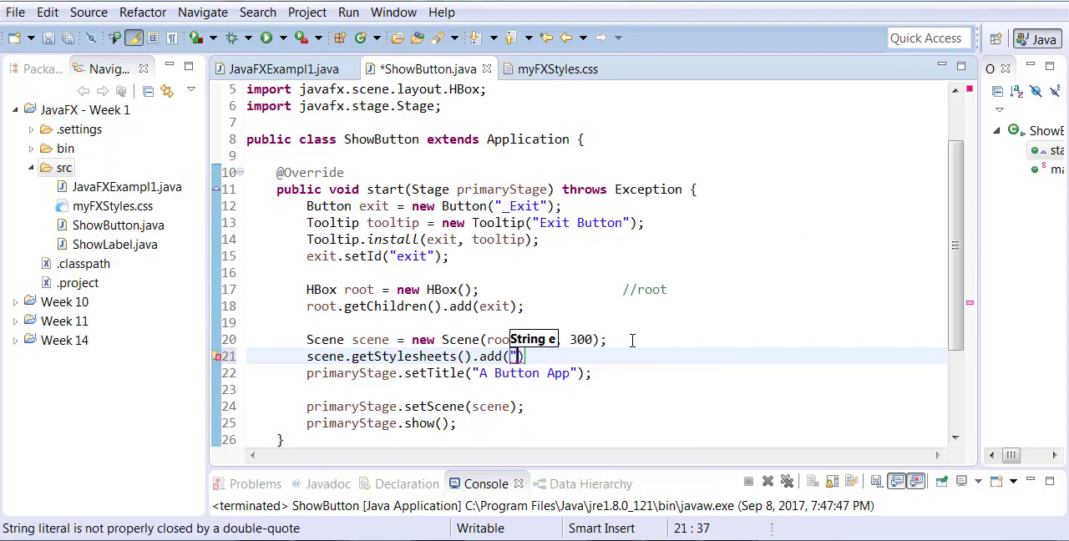
text(myFXStyl)
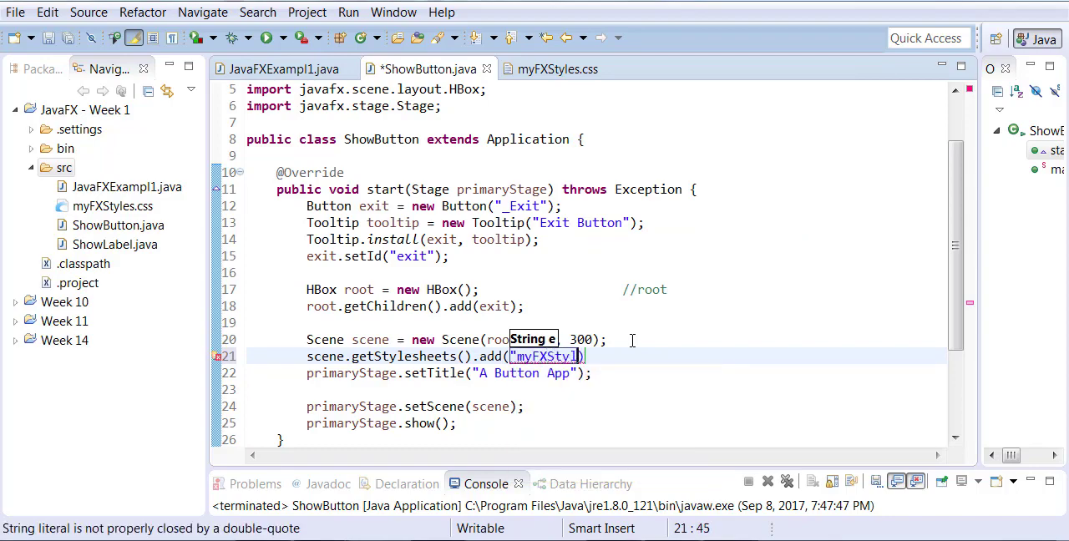
text(.css")
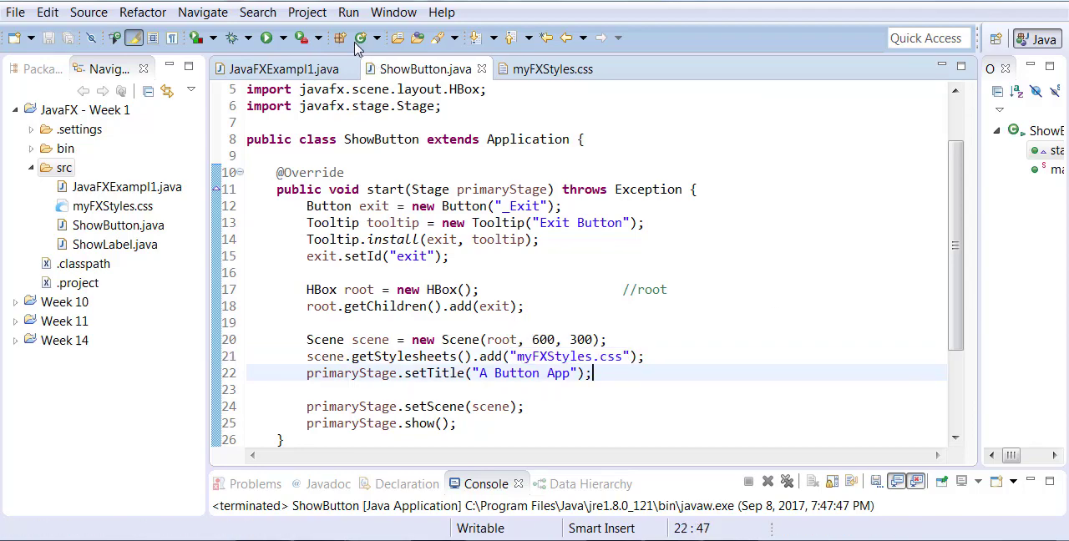
- Run ShowButton to view the styled Exit button, then return to myFXStyles.css
click(266, 37)
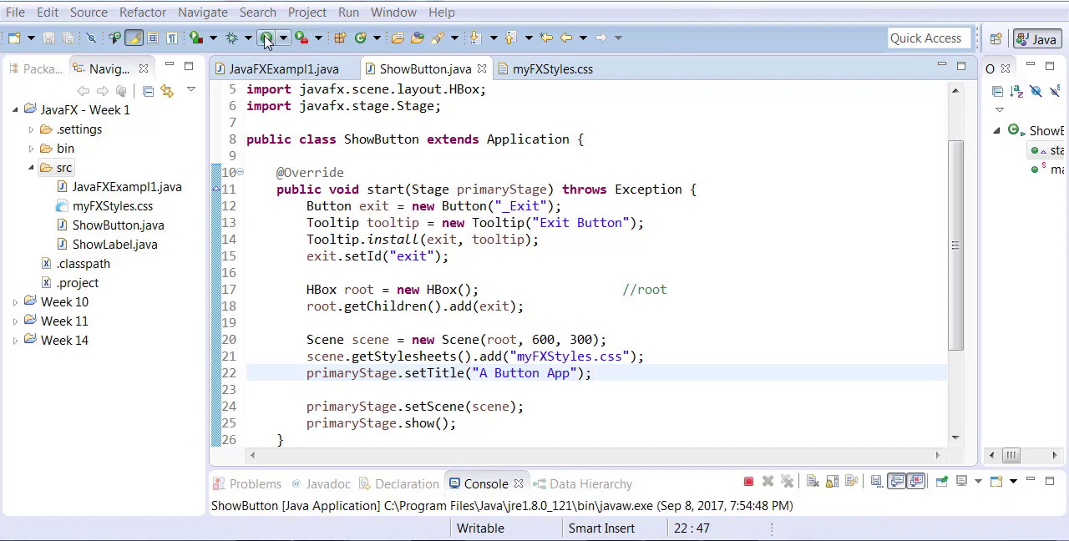
click(264, 36)
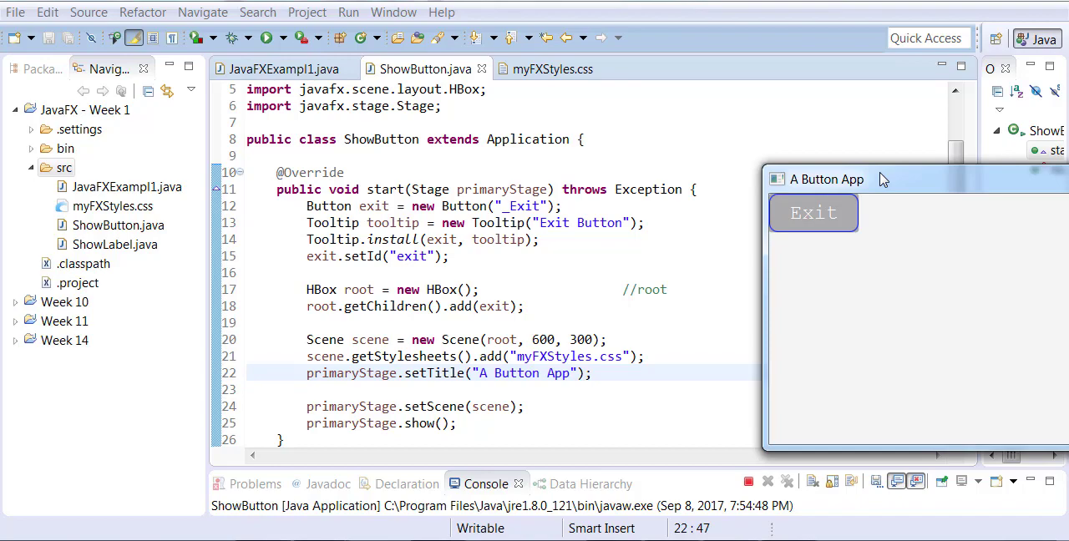
click(551, 69)
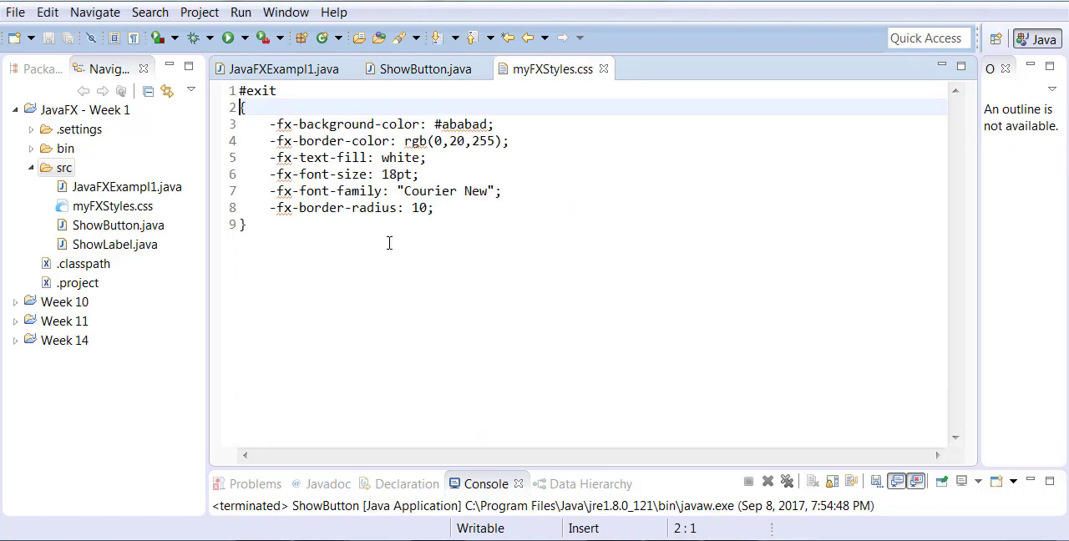
- Change -fx-font-size from 18 to 14, save the stylesheet, and rerun ShowButton
double_click(387, 174)
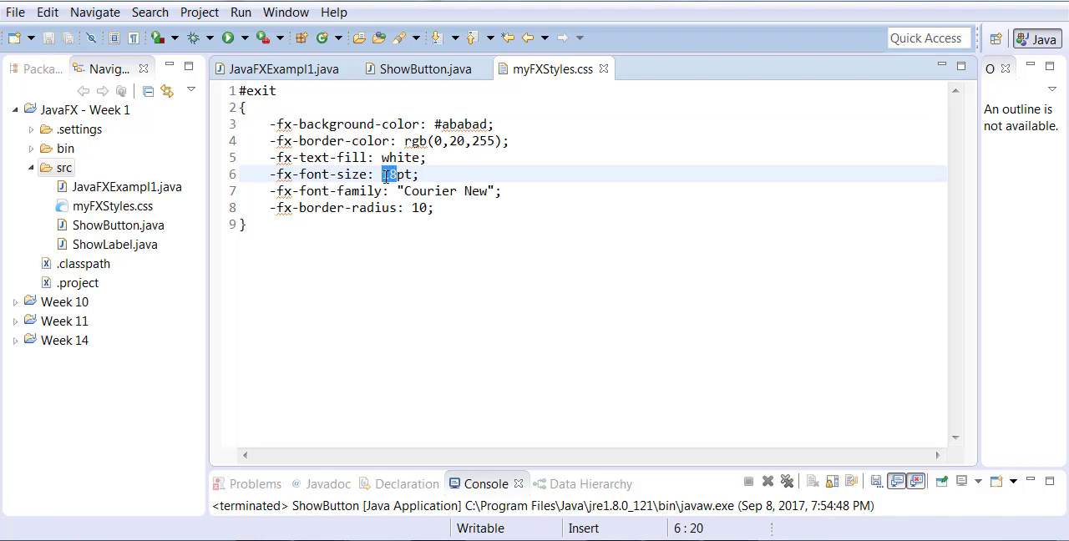
text(14)
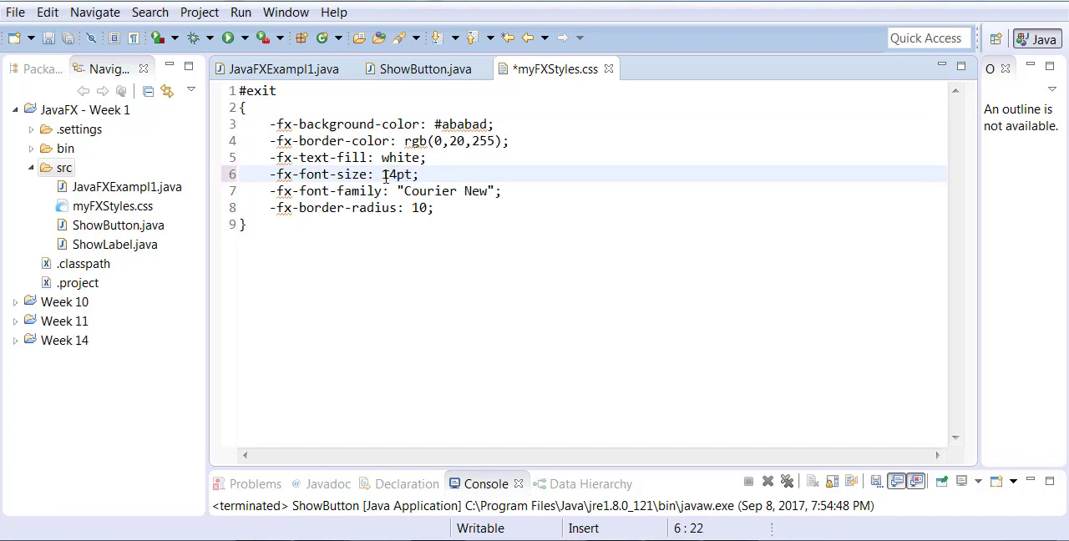
key(ctrl+s)
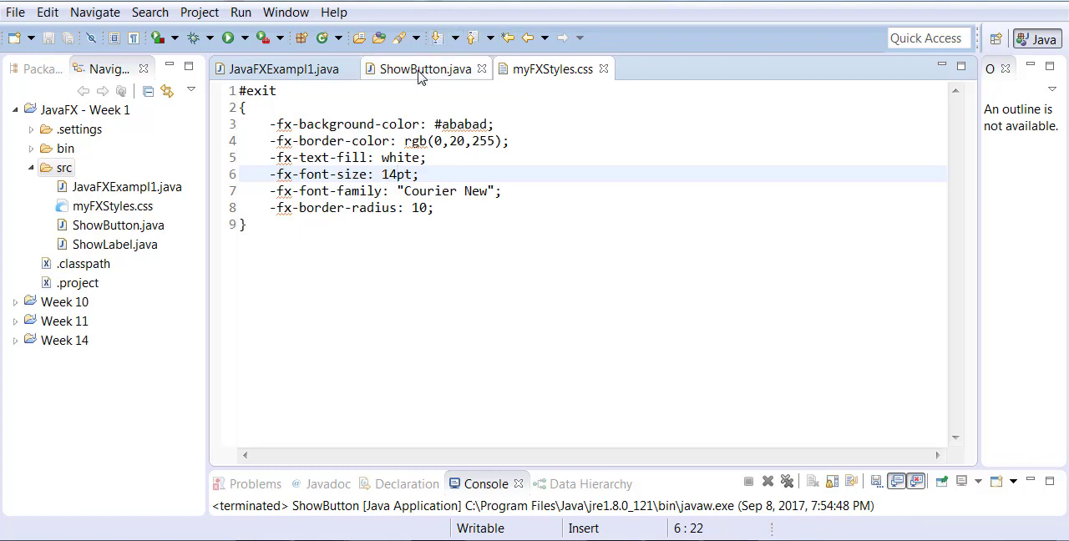
mouse_move(426, 68)
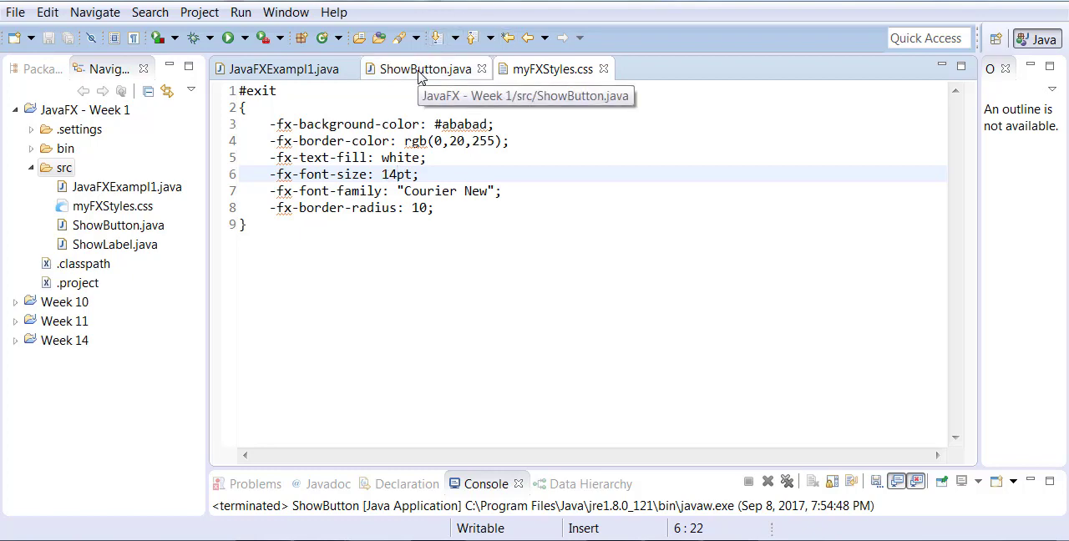
click(425, 68)
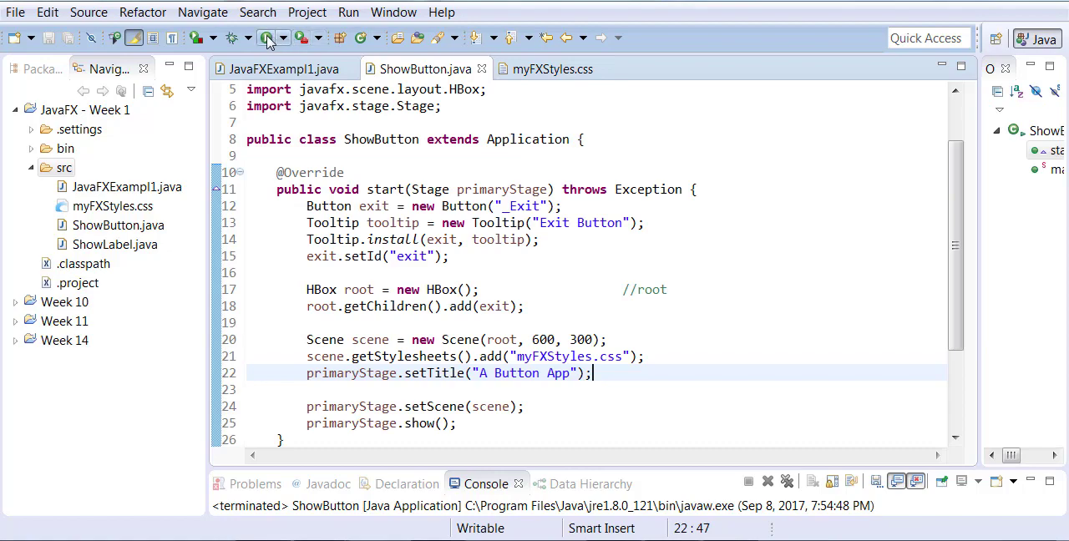
click(267, 37)
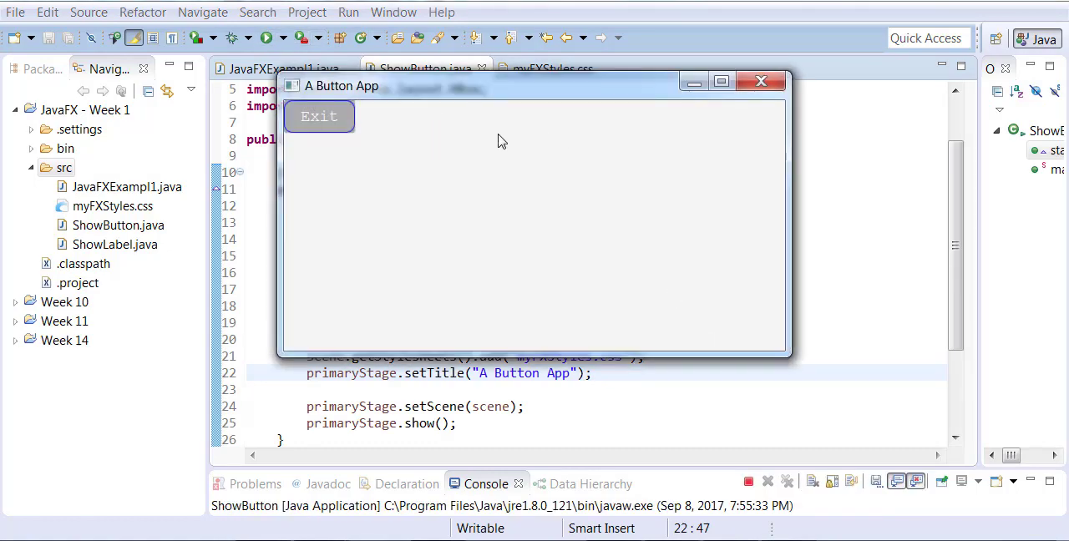